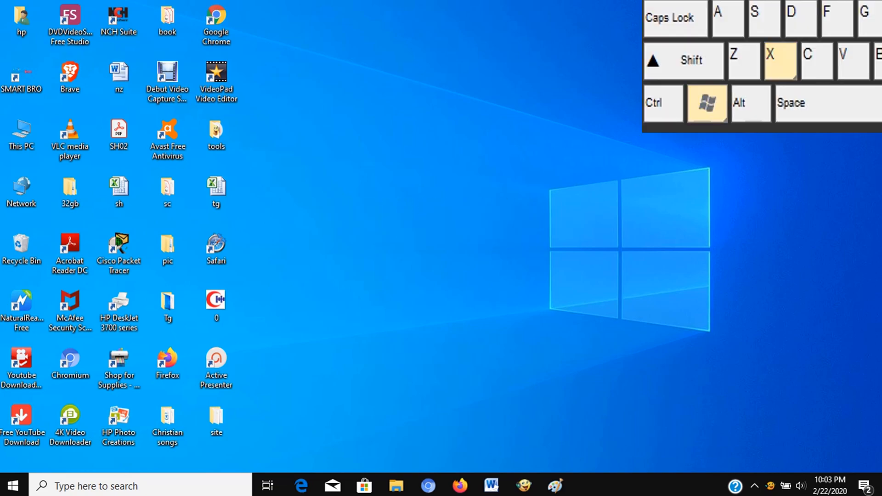
Capture the desktop's Windows logo with Win+Shift+S, paste it into Paint, then close Paint.
right_click(11, 485)
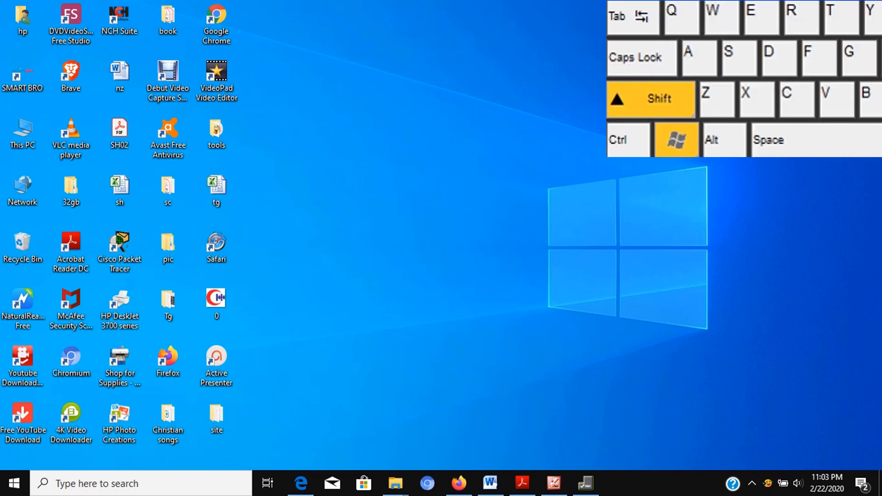
key("win+shift+s")
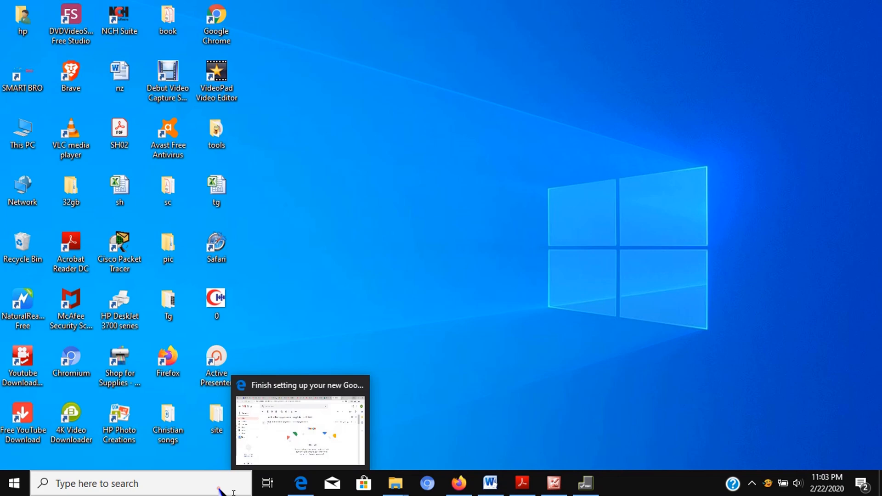
type("pa")
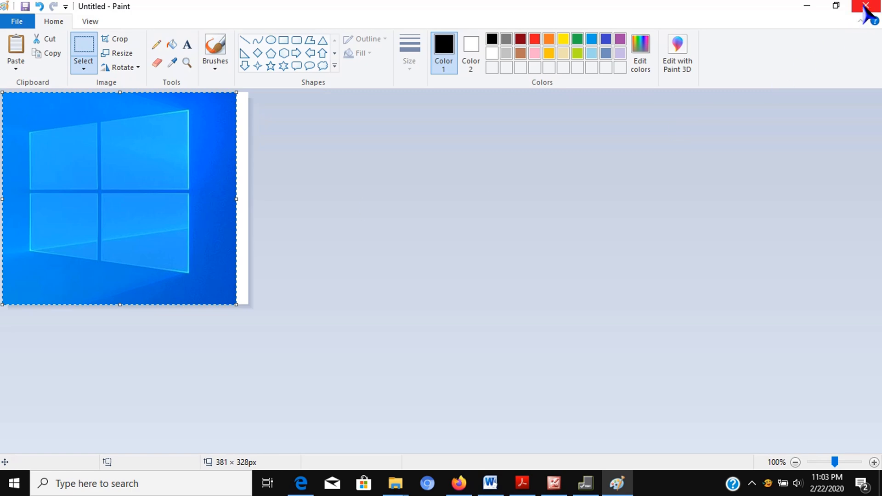
left_click(868, 6)
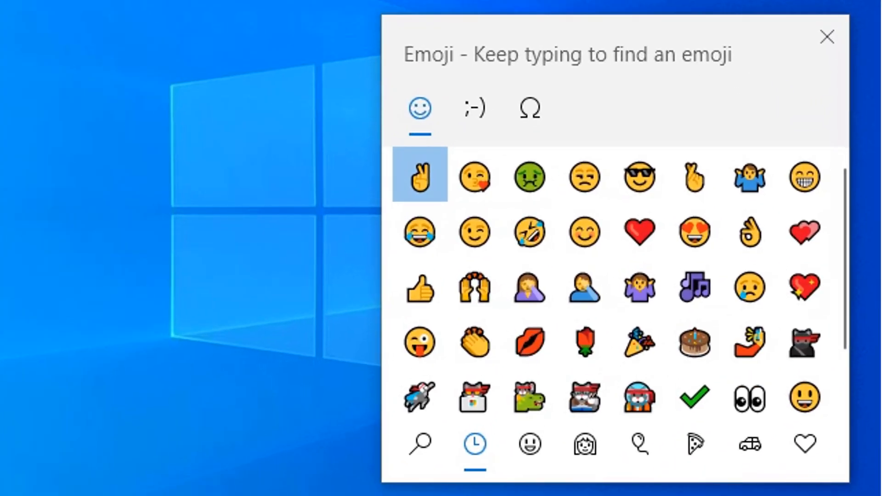
mouse_move(613, 81)
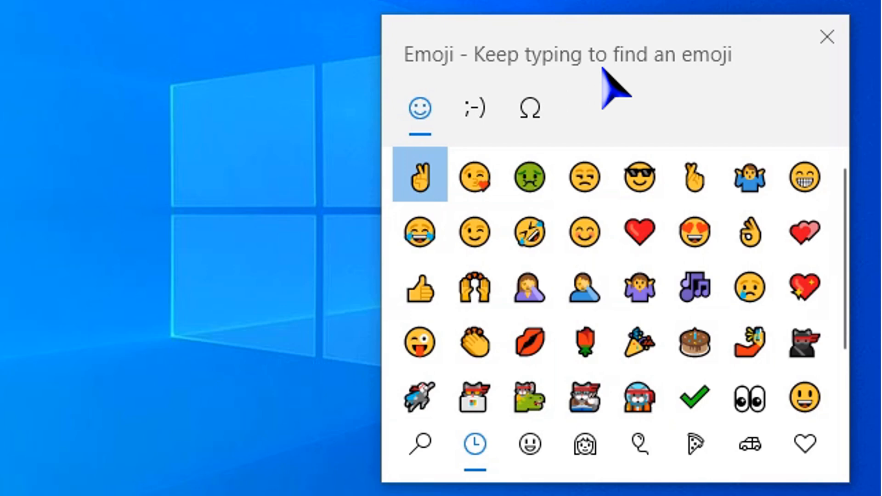
mouse_move(815, 53)
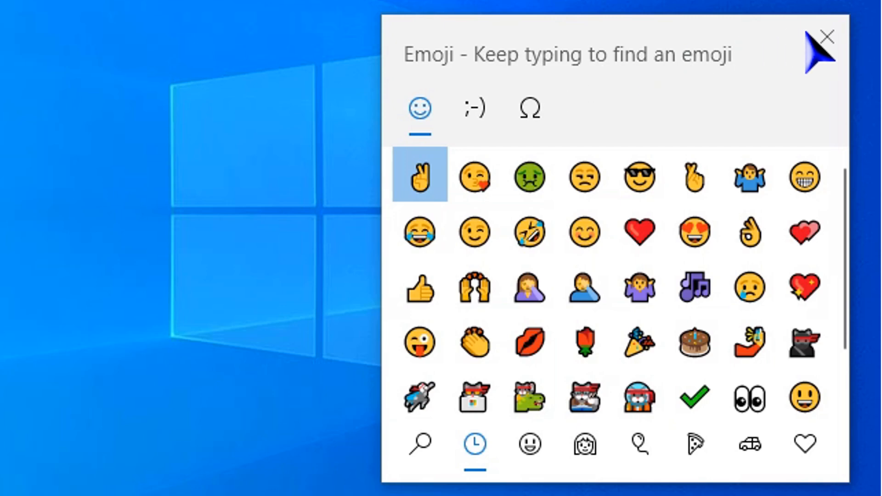
left_click(826, 36)
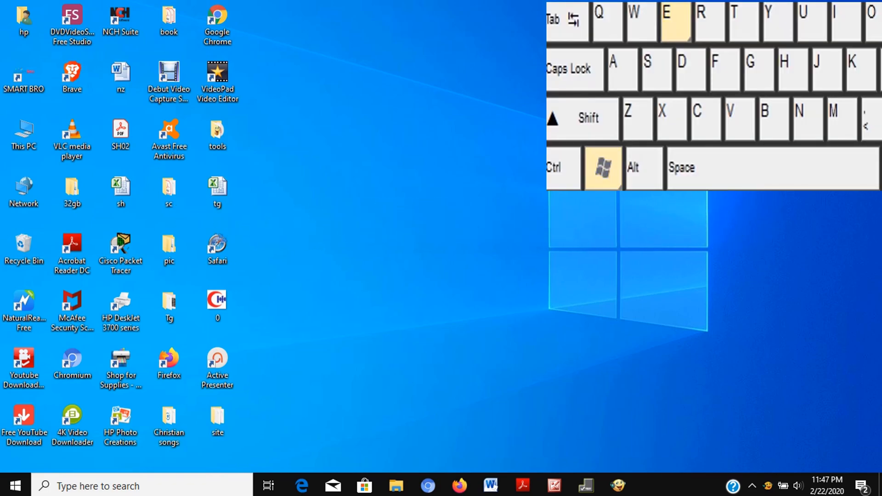
Launch File Explorer and show This PC with its folders and drives.
left_click(395, 485)
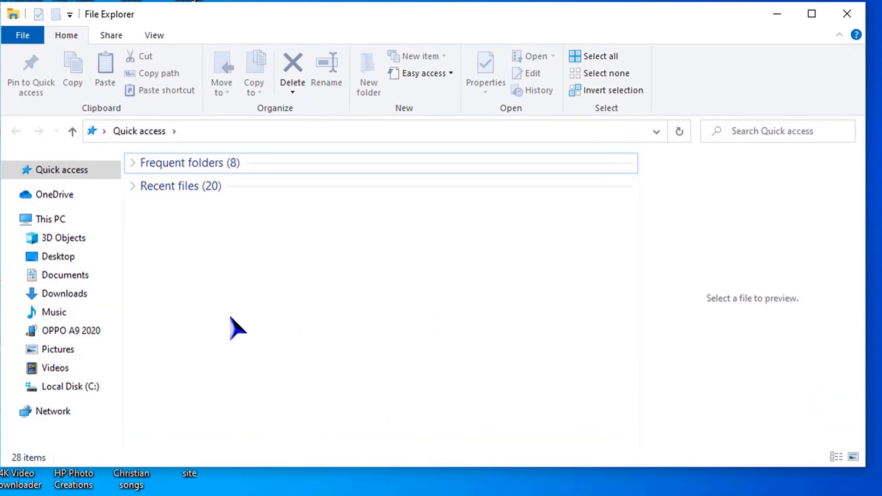
left_click(49, 218)
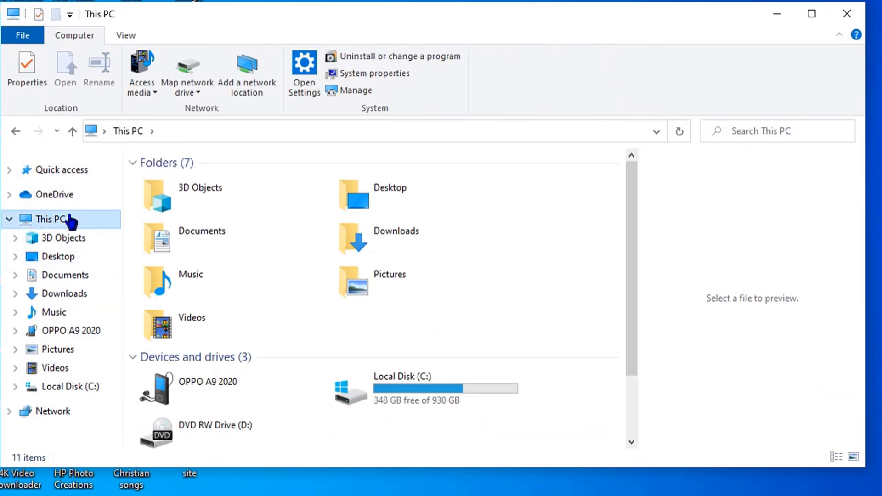
mouse_move(838, 32)
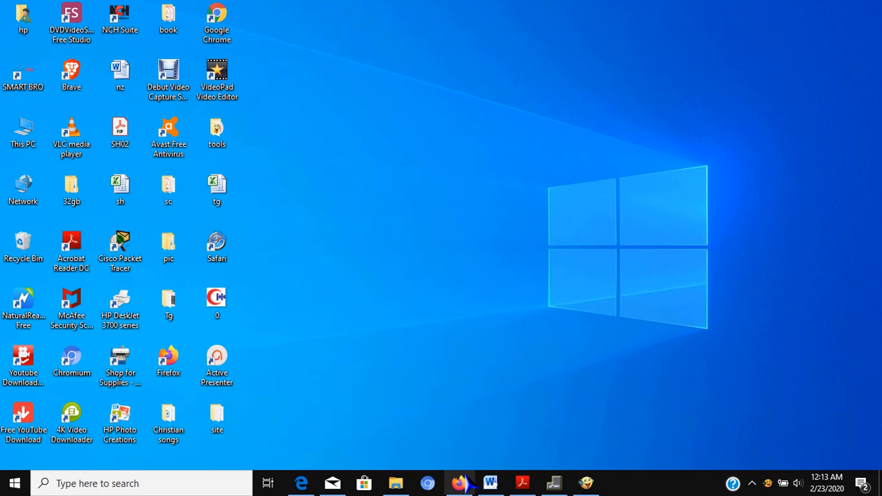
Bring the browser and Acrobat Reader to the front in turn, then show the desktop with Win+D.
left_click(520, 482)
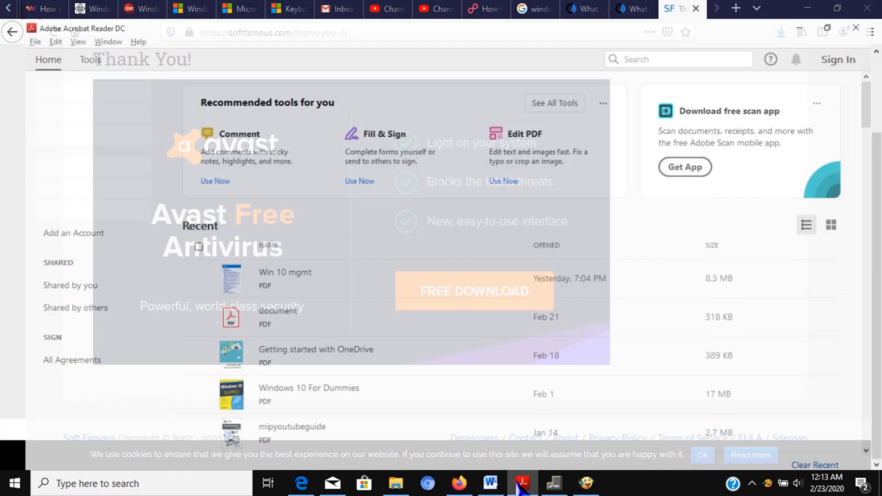
left_click(332, 483)
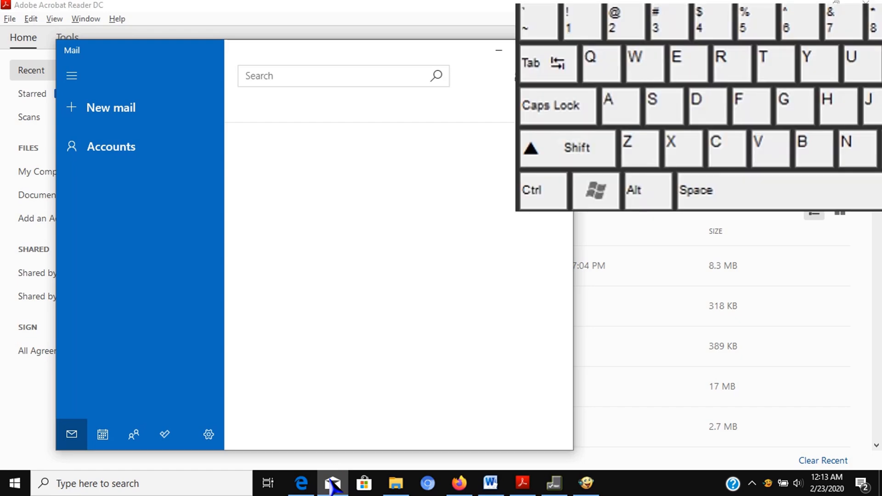
key("Win+d")
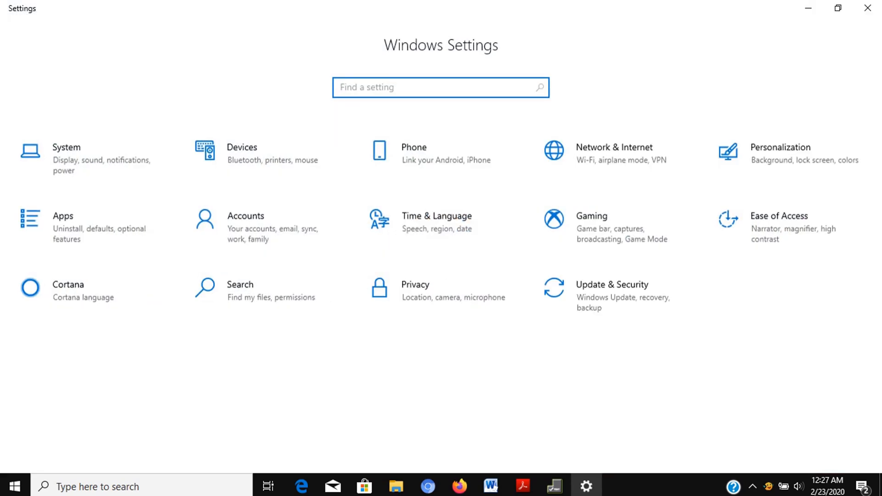
mouse_move(567, 312)
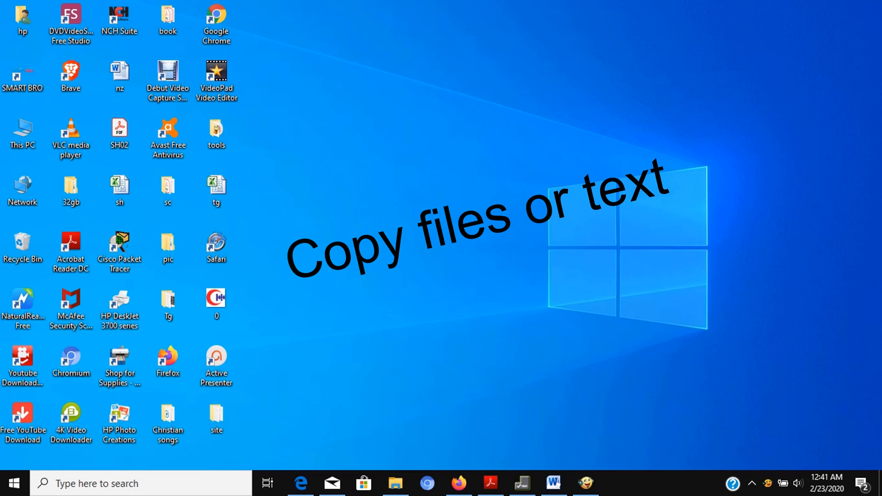
mouse_move(553, 482)
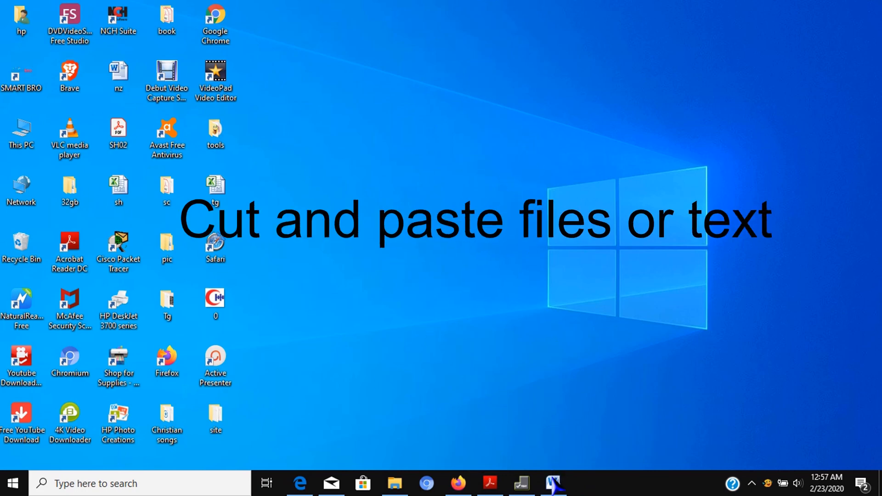
left_click(552, 482)
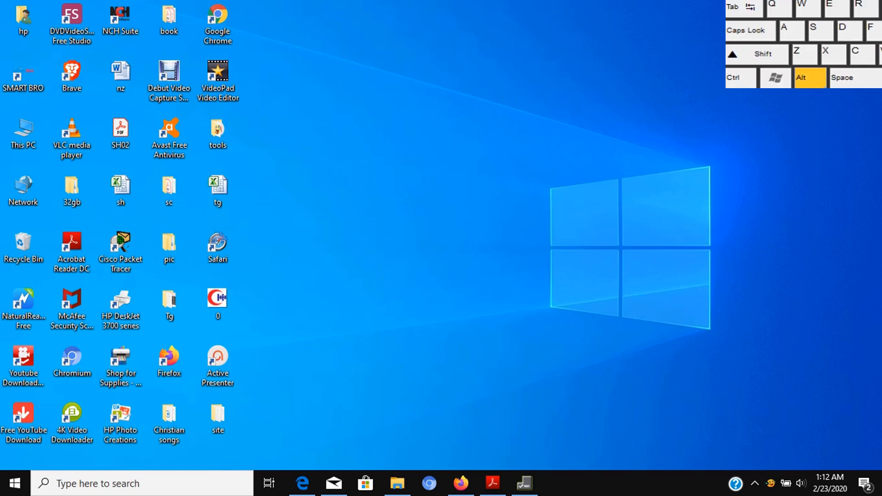
key("alt+tab")
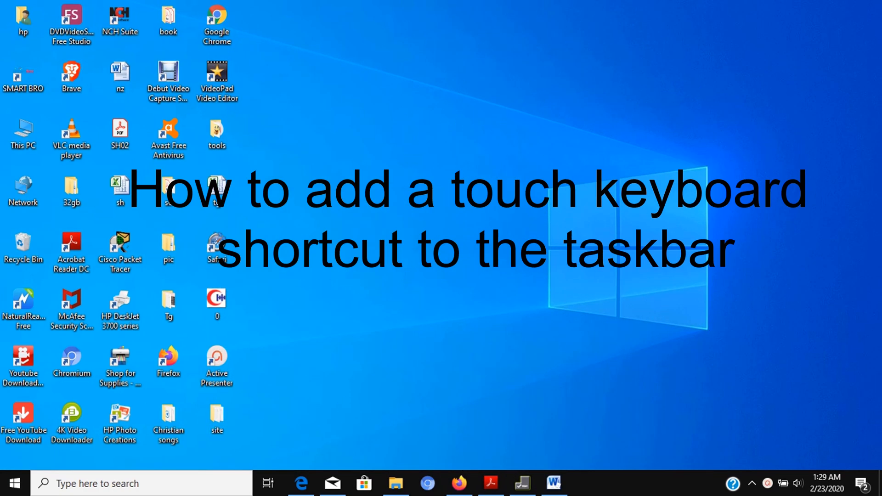
mouse_move(613, 487)
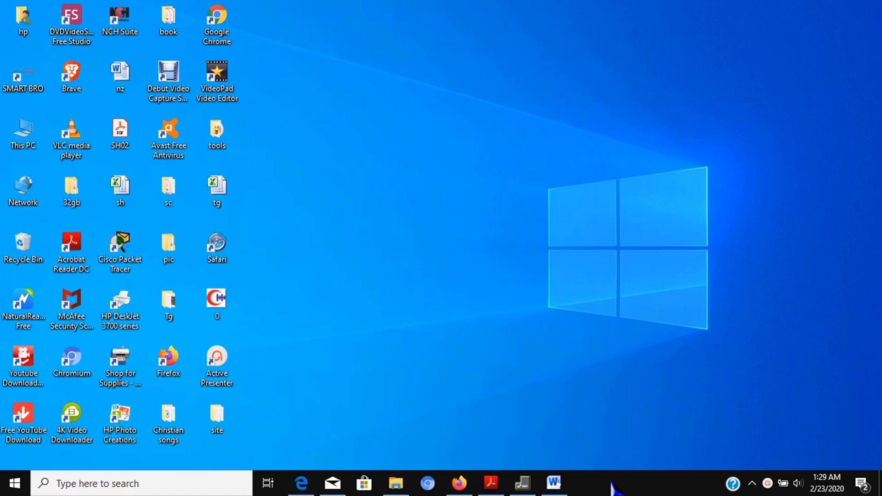
Add the touch keyboard button to the taskbar, launch the on-screen keyboard, then close it.
right_click(613, 483)
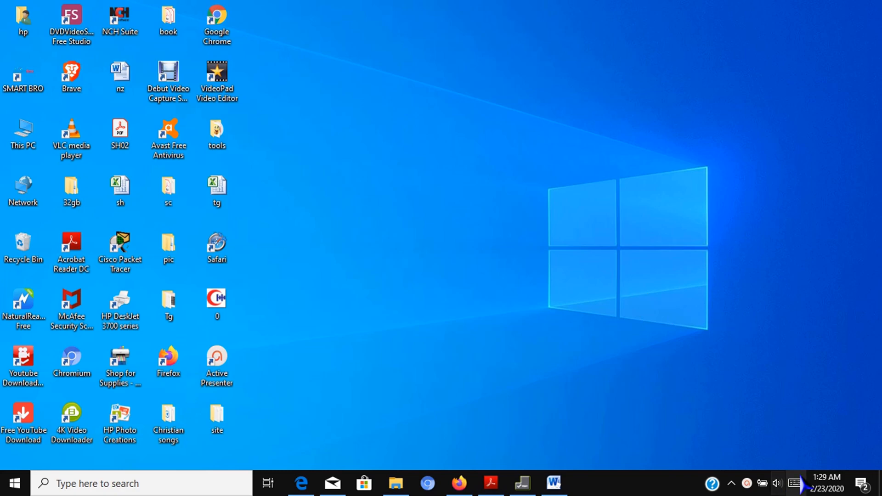
mouse_move(793, 484)
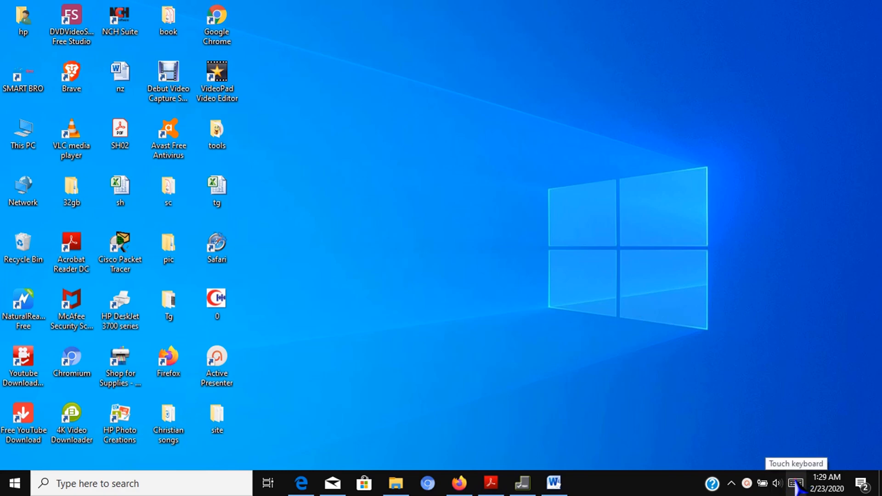
left_click(795, 482)
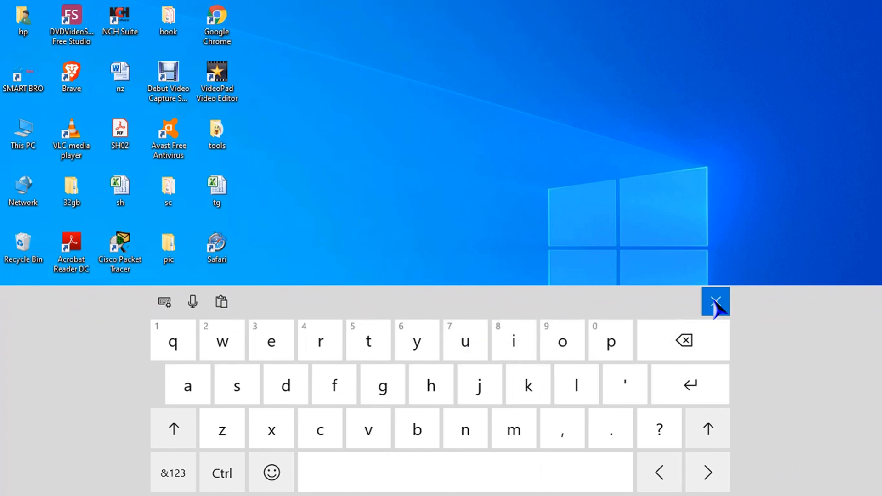
left_click(714, 302)
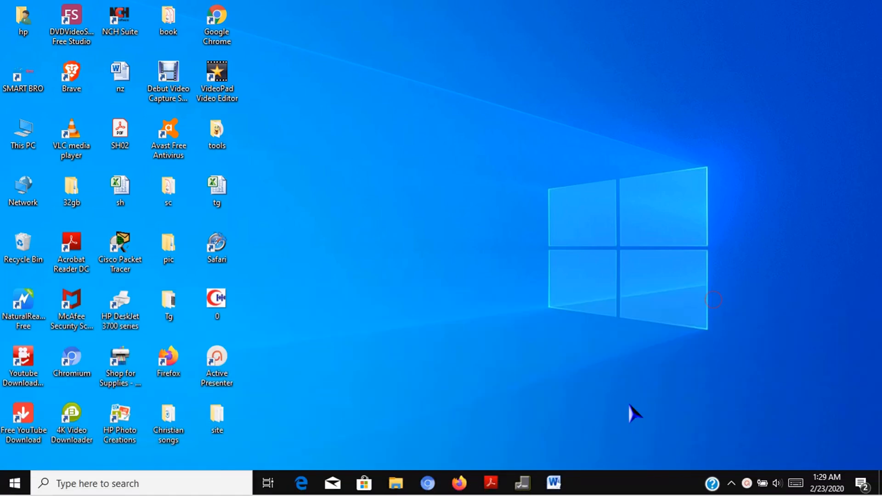